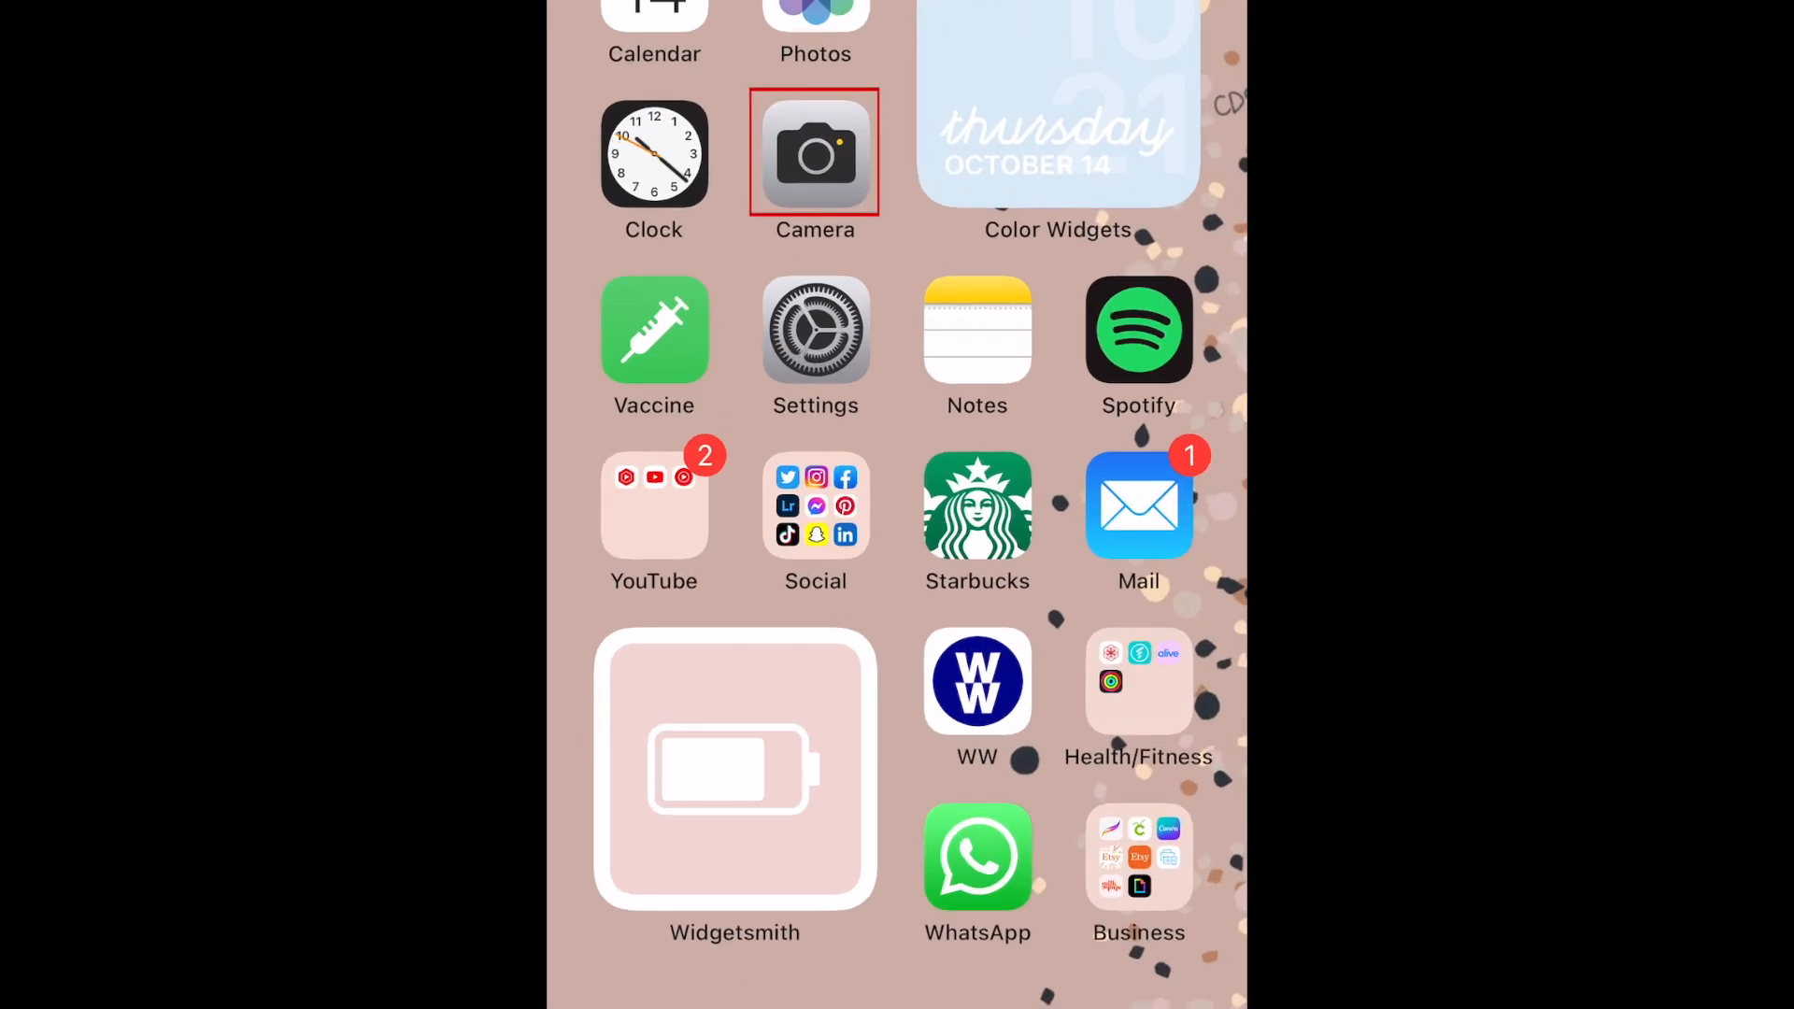
# Step: Launch Camera from the Home Screen and aim it at the laptop's Techboomers text
pyautogui.click(815, 151)
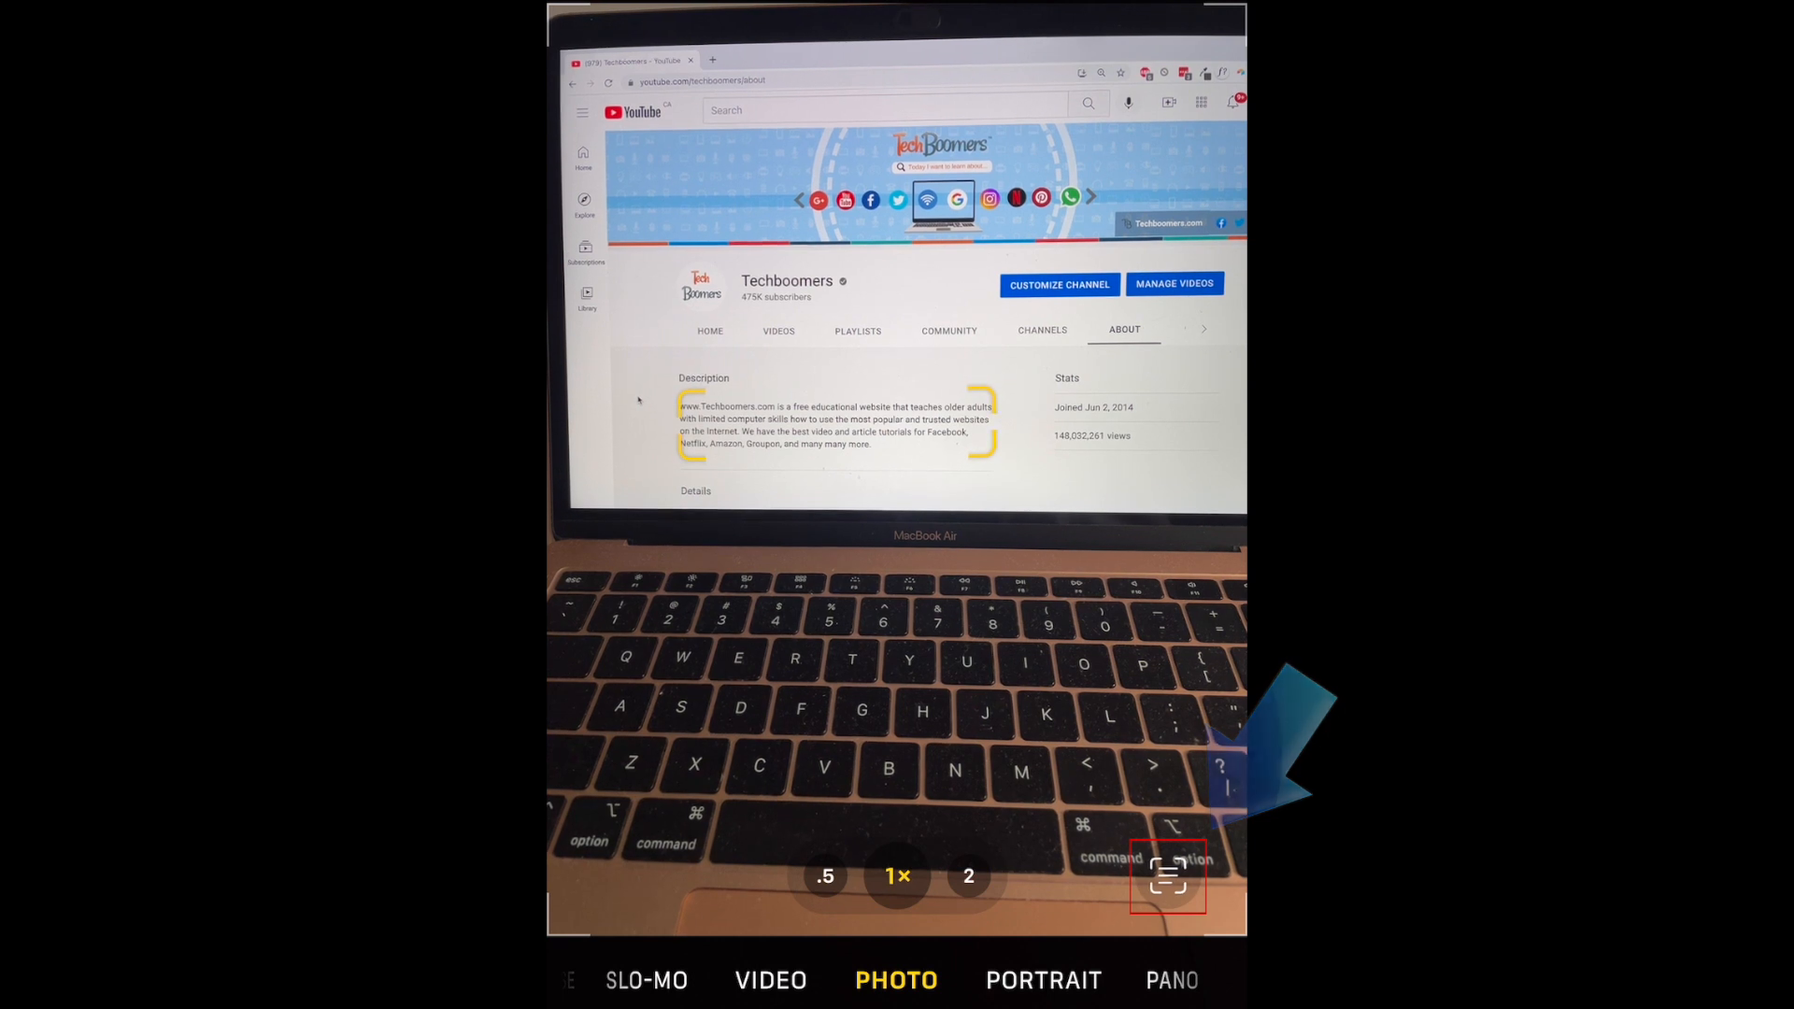
# Step: Capture the Techboomers paragraph with Live Text and translate it from English (US) to English (UK)
pyautogui.click(1167, 877)
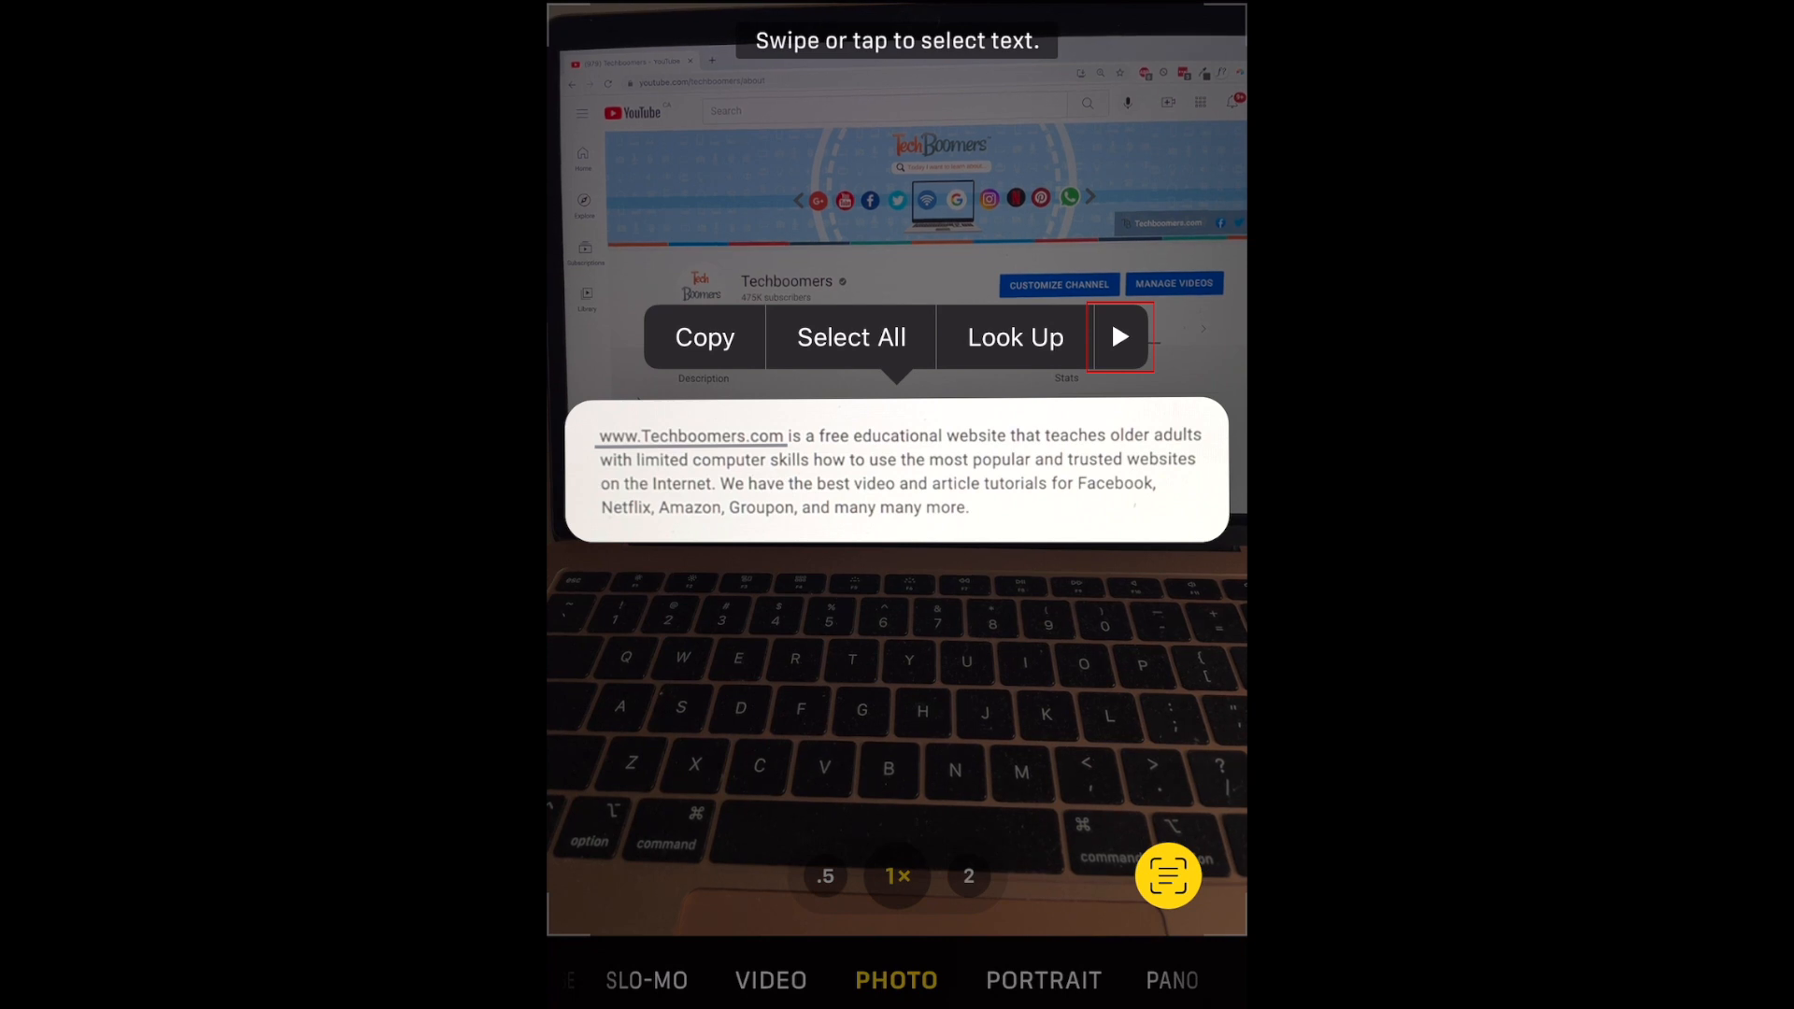
pyautogui.click(1117, 336)
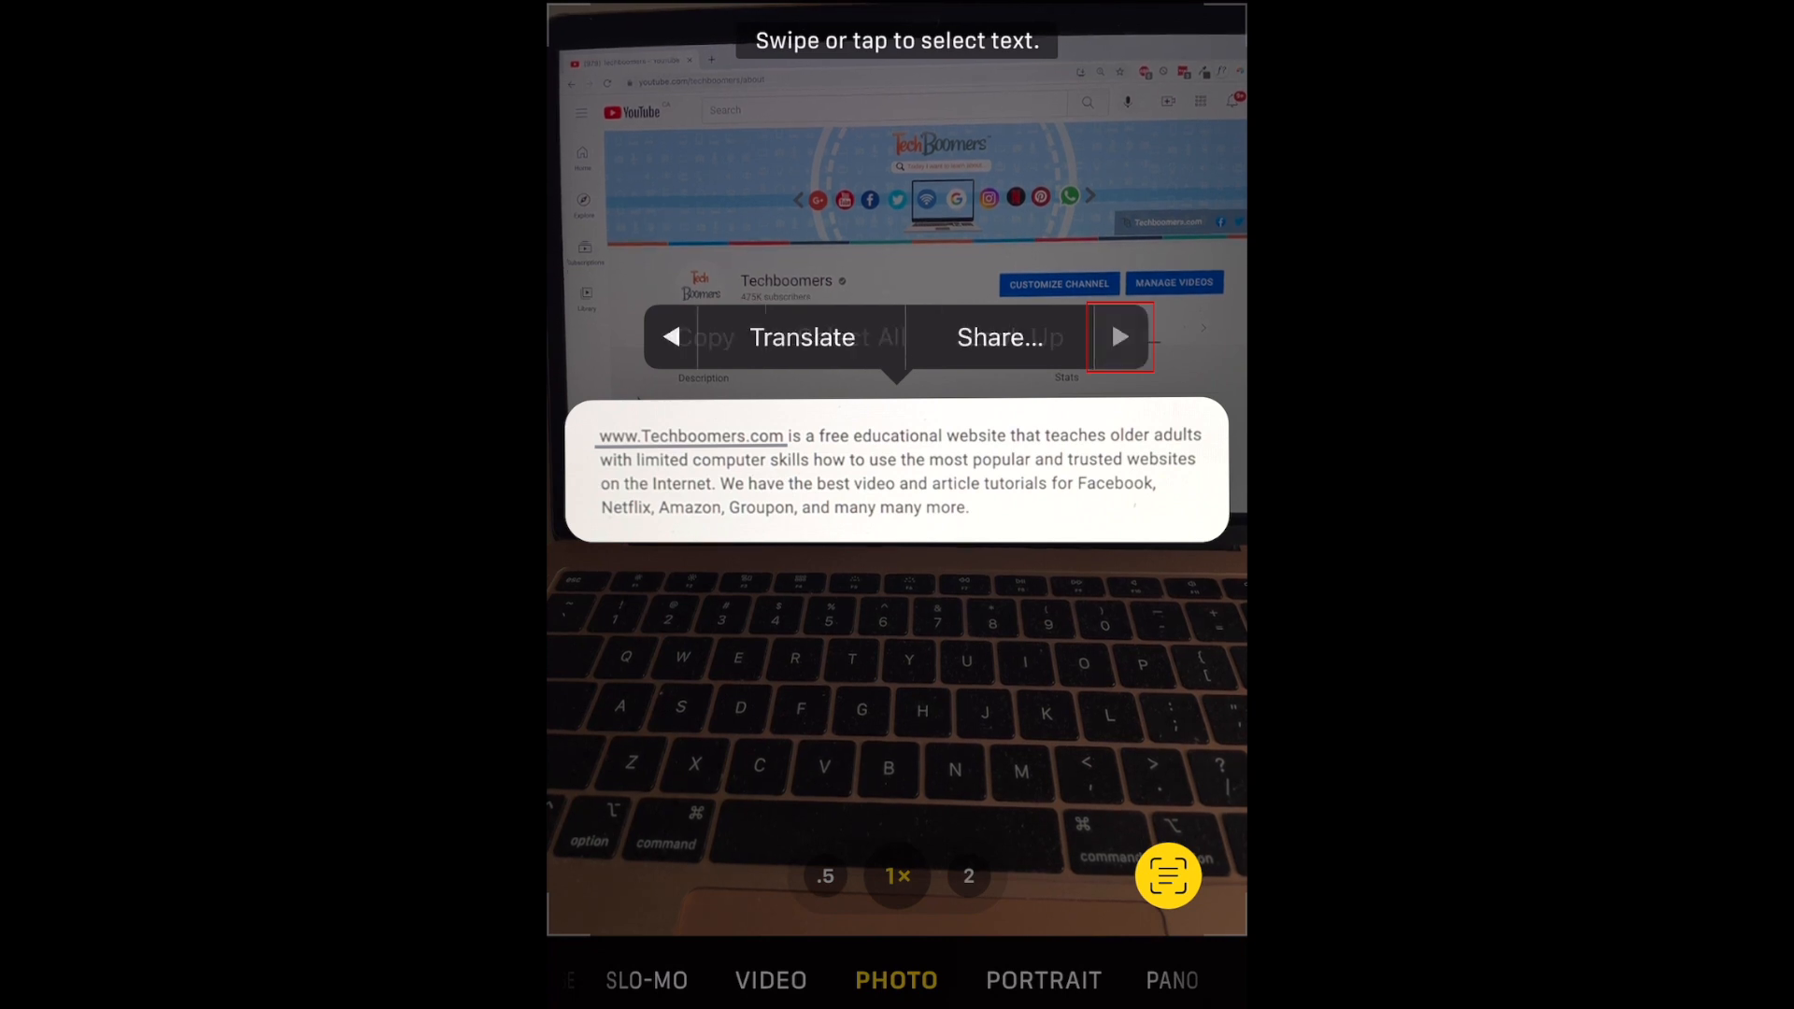
pyautogui.click(1119, 336)
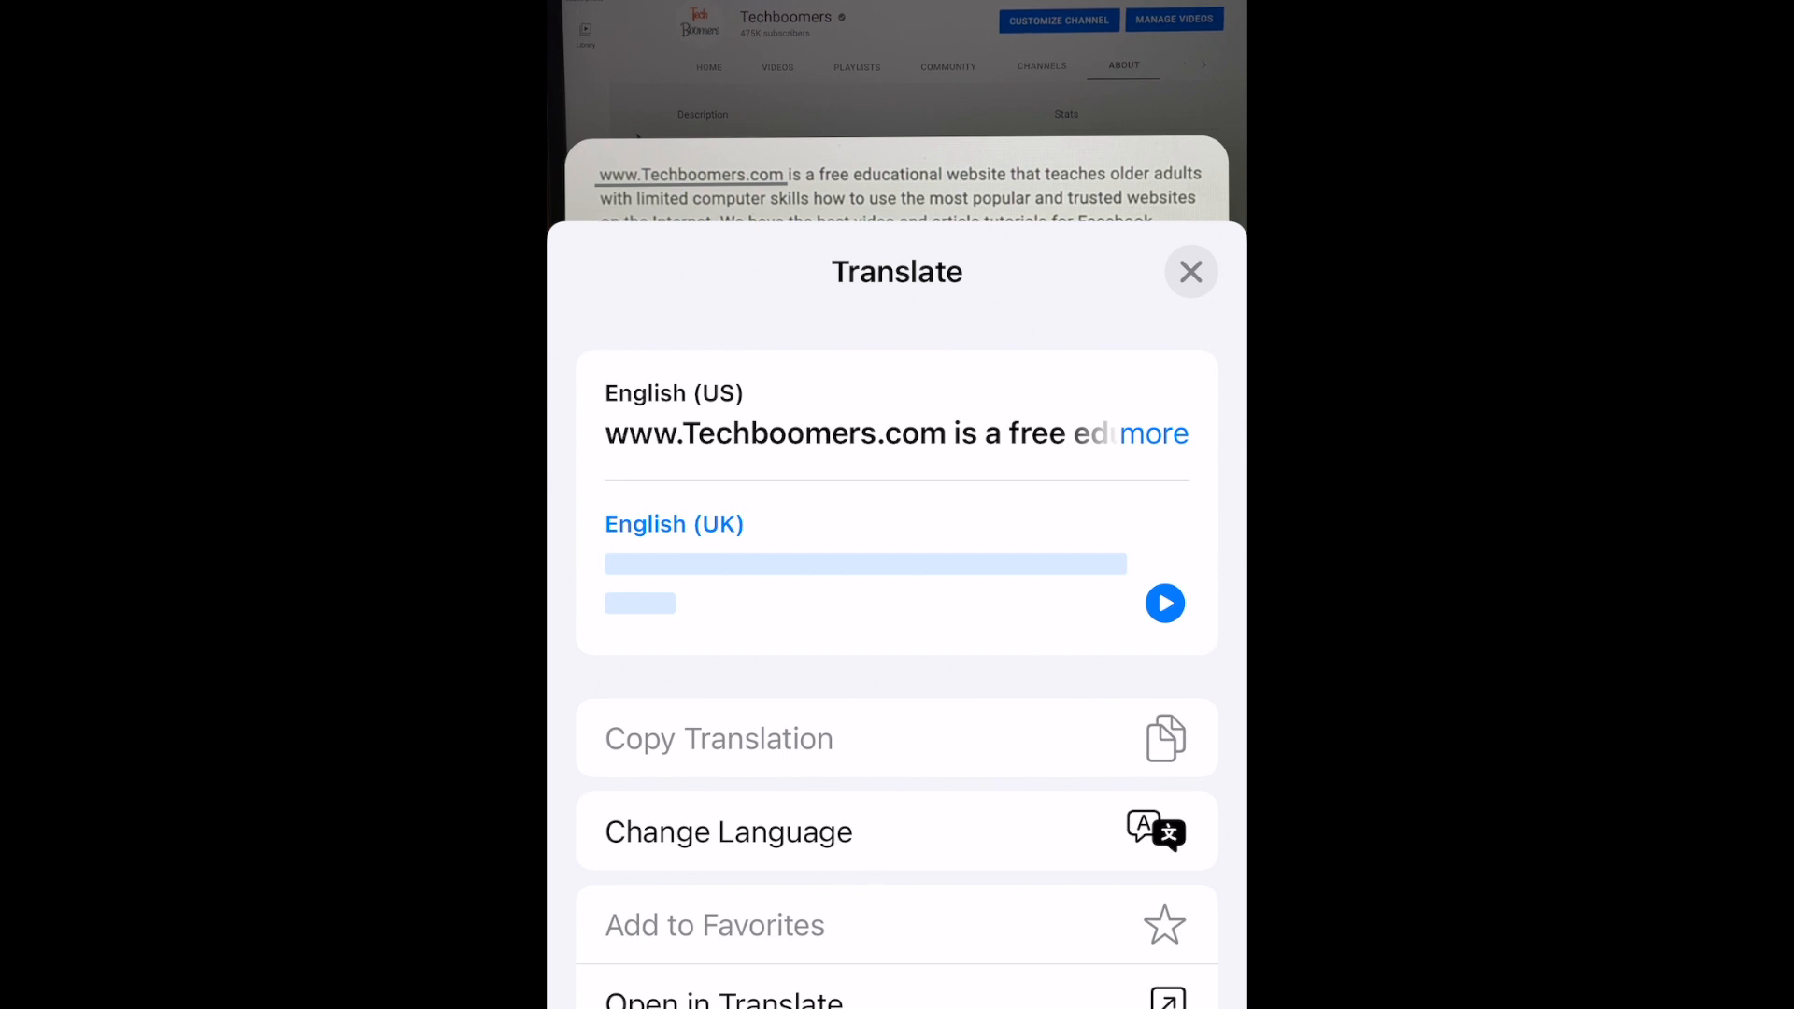
# Step: Visit Change Language, then dismiss translation to leave the whole paragraph selected
pyautogui.click(727, 831)
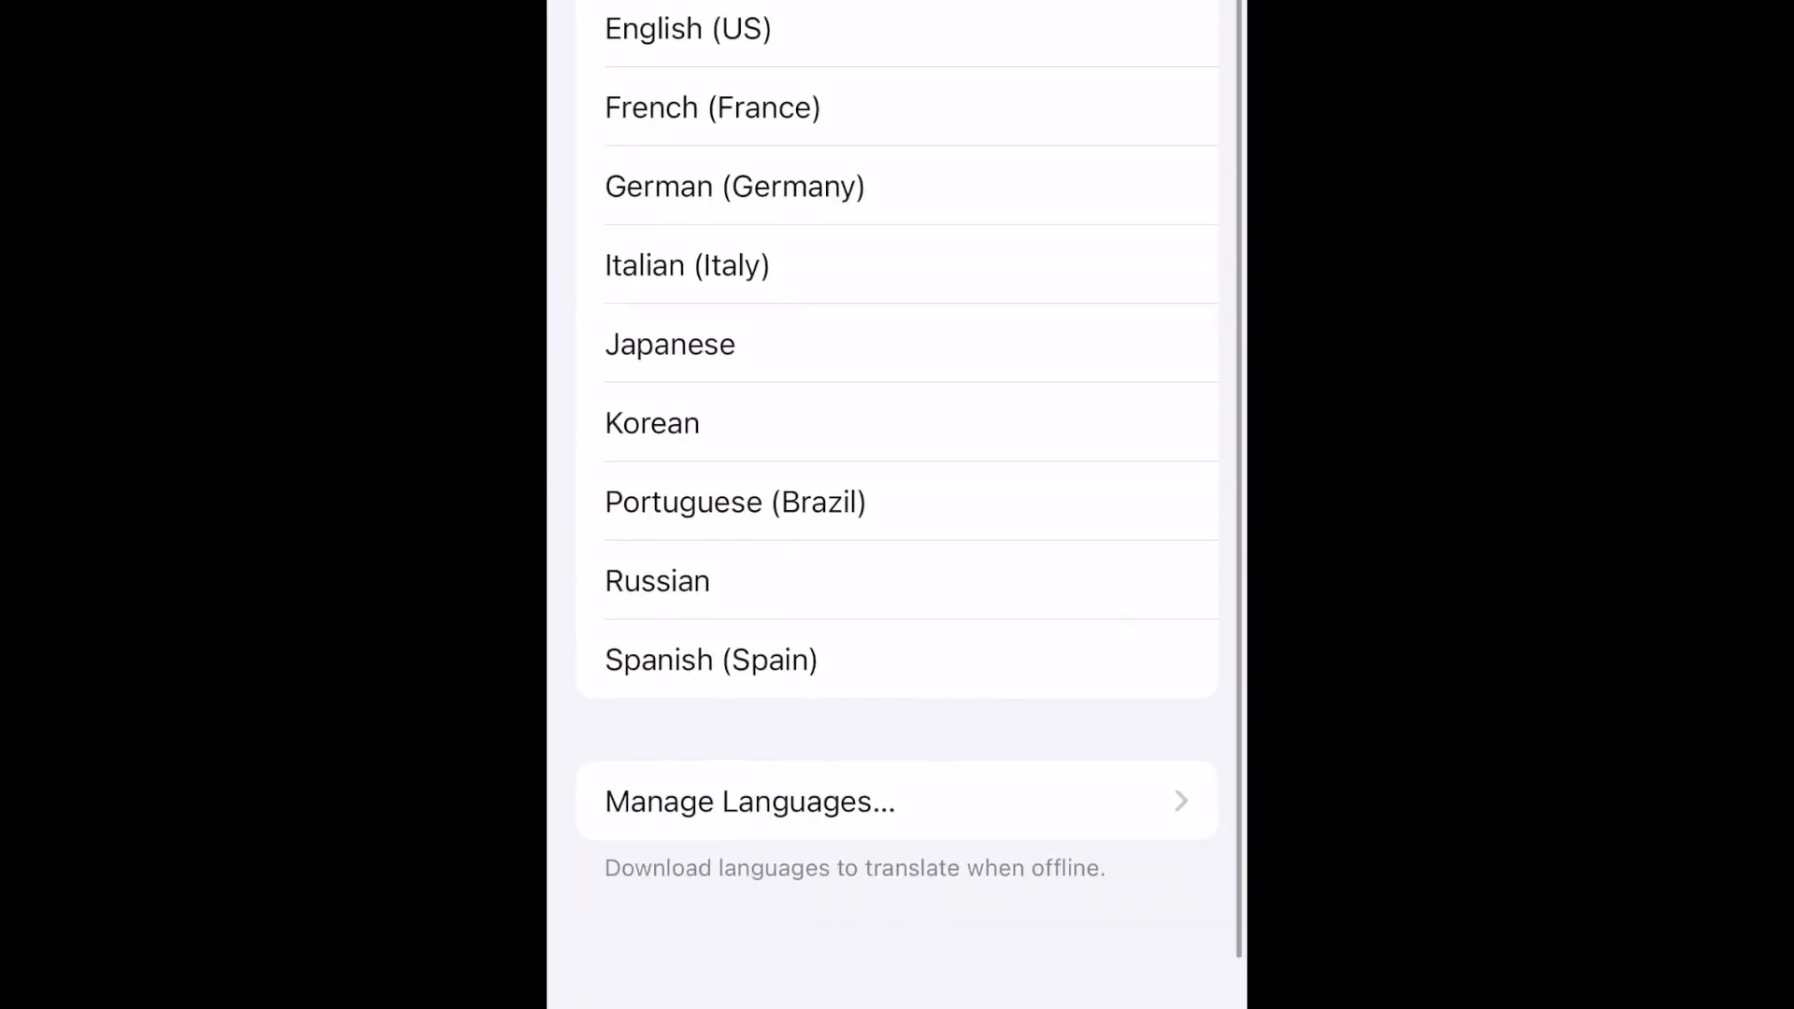
pyautogui.click(712, 107)
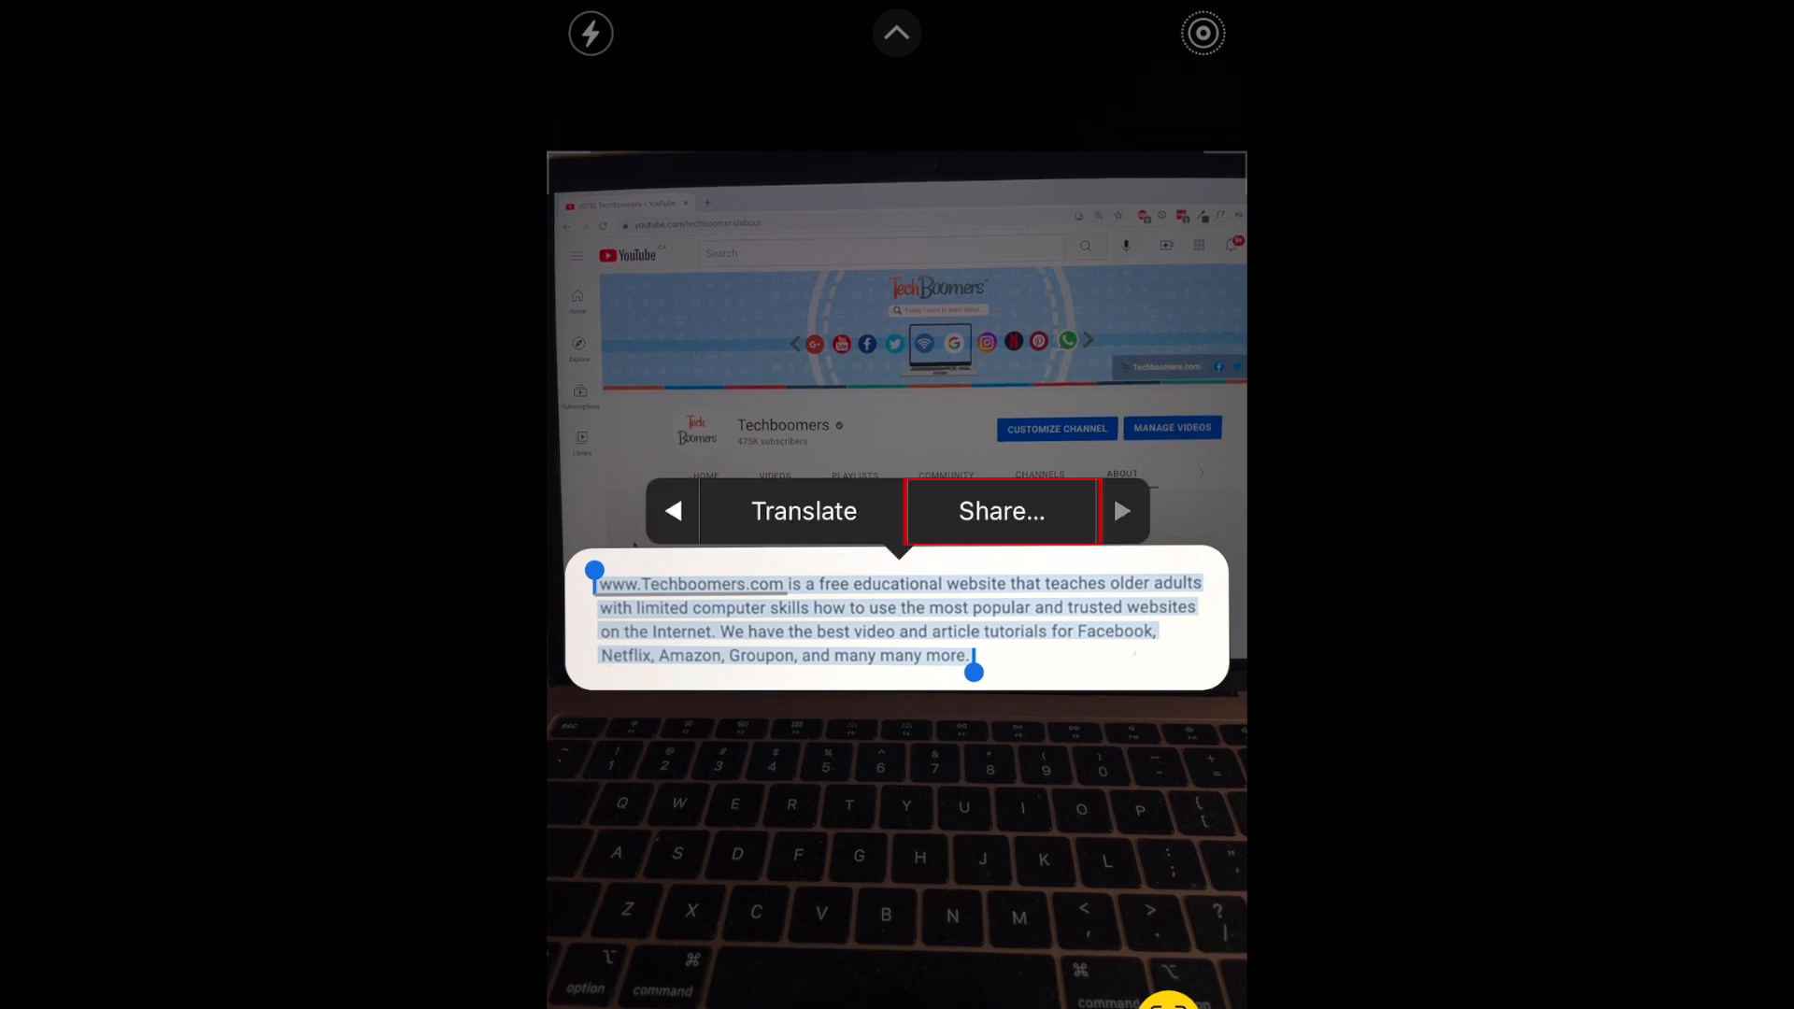
# Step: Share the selected paragraph into a new Messages draft with no recipient yet
pyautogui.click(999, 512)
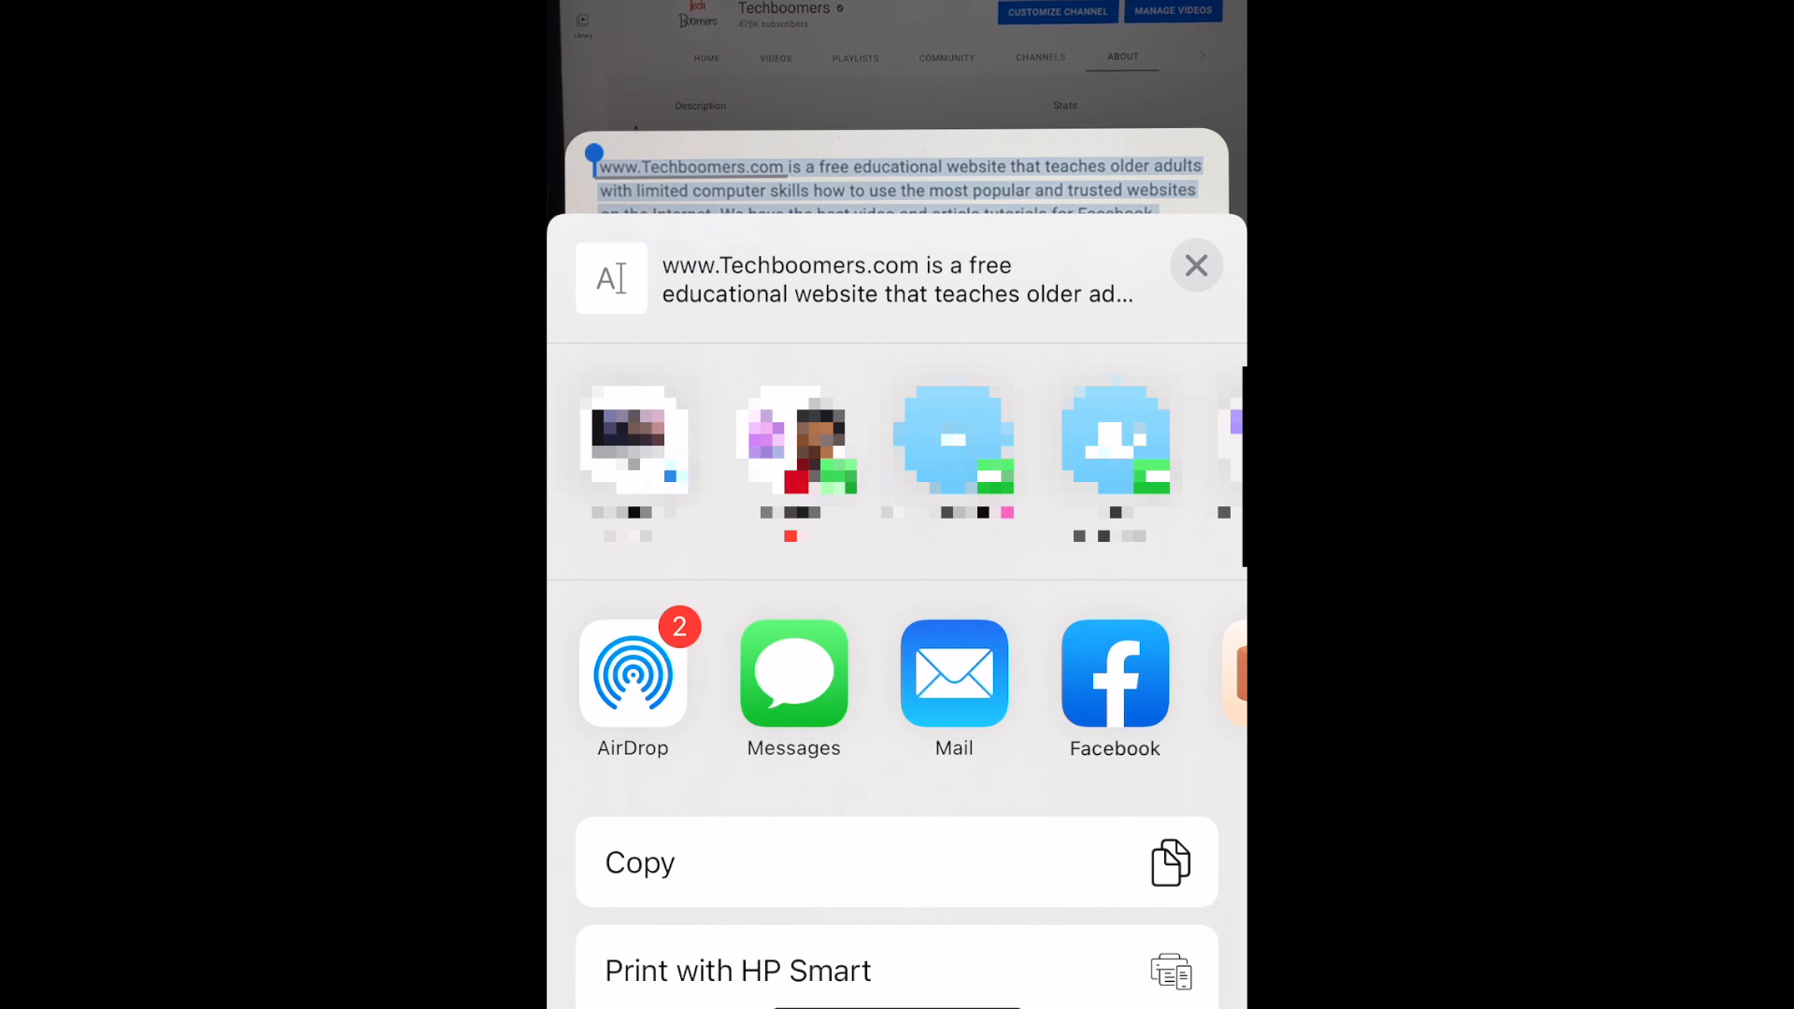
pyautogui.click(793, 675)
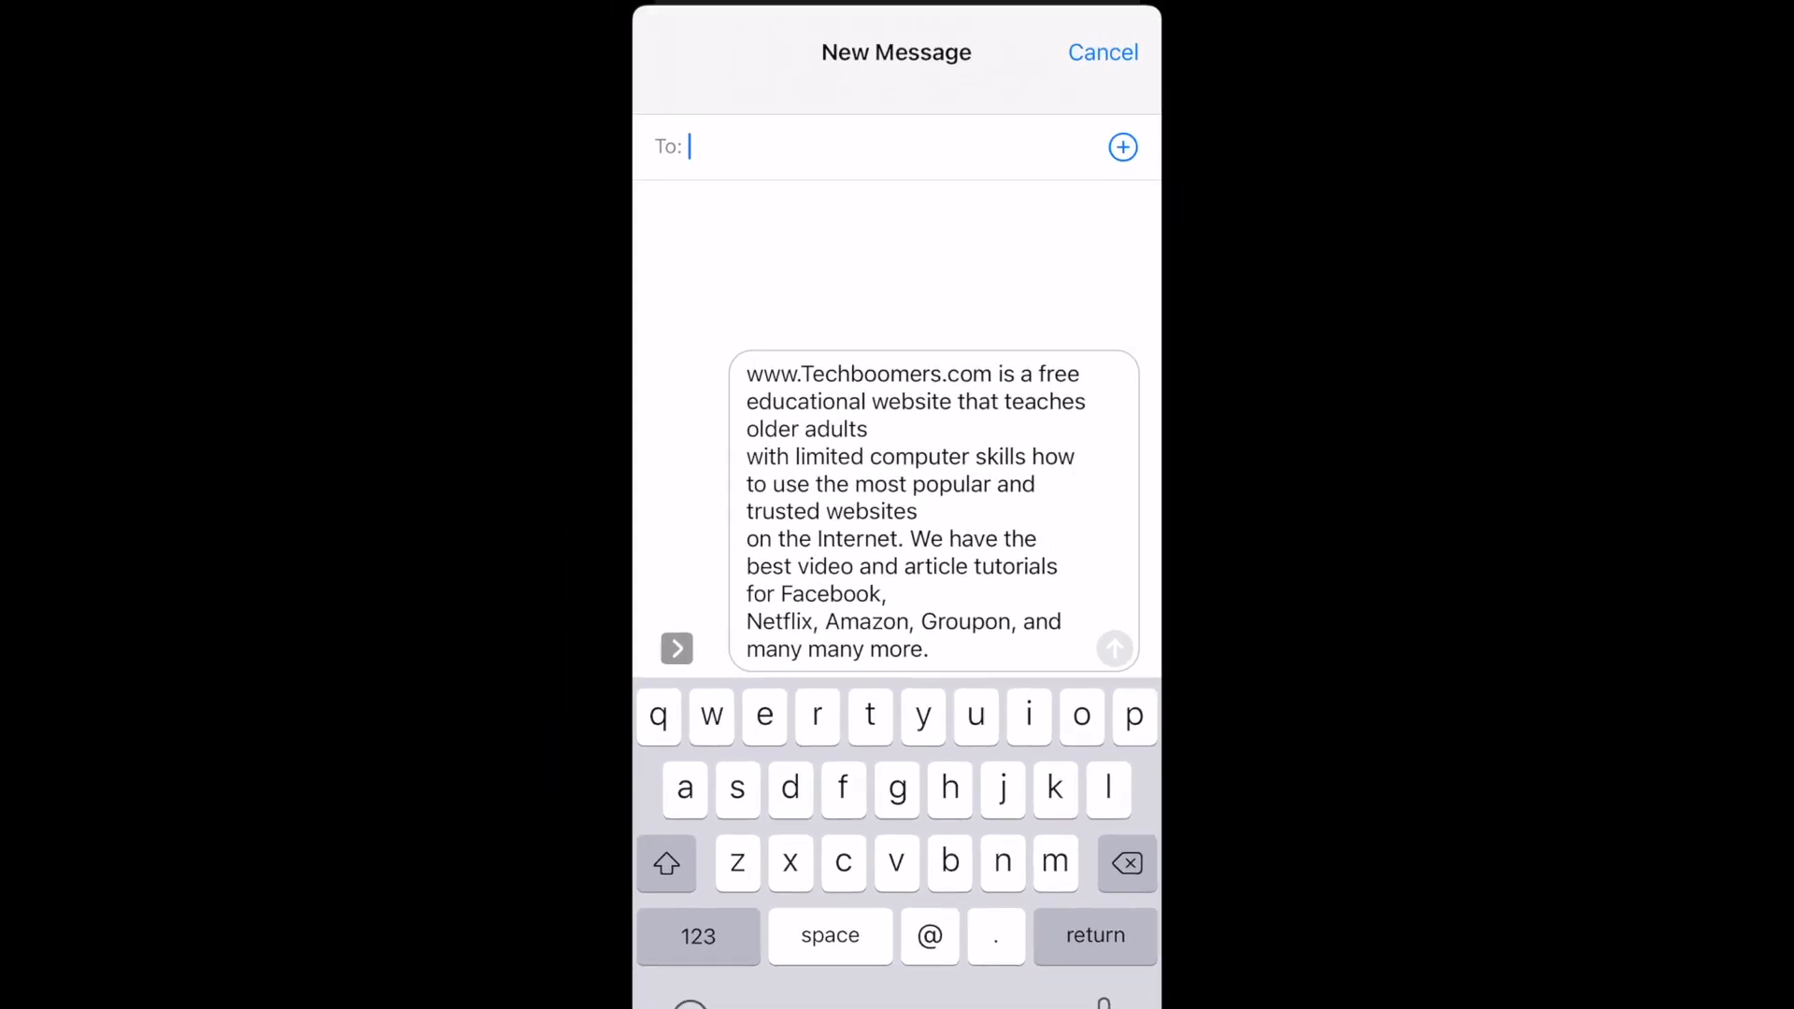